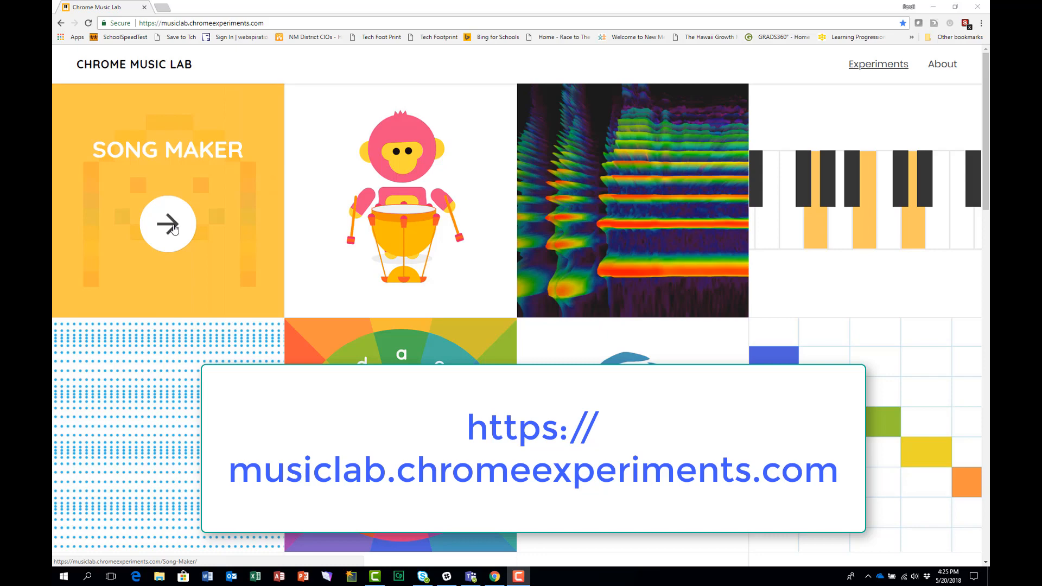
Step: Open the Song Maker experiment from the Chrome Music Lab home page
left_click(168, 224)
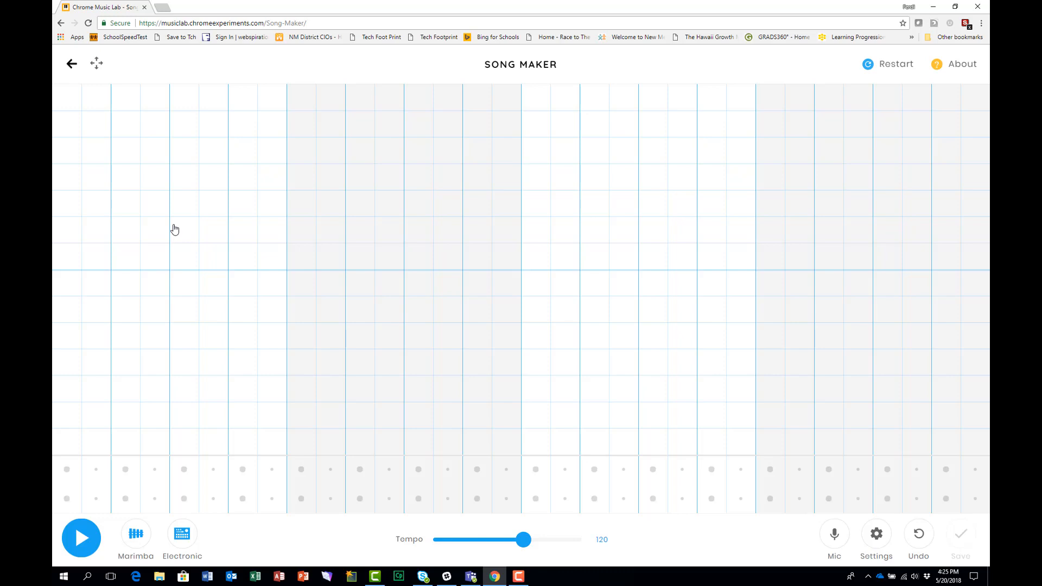
mouse_move(151, 523)
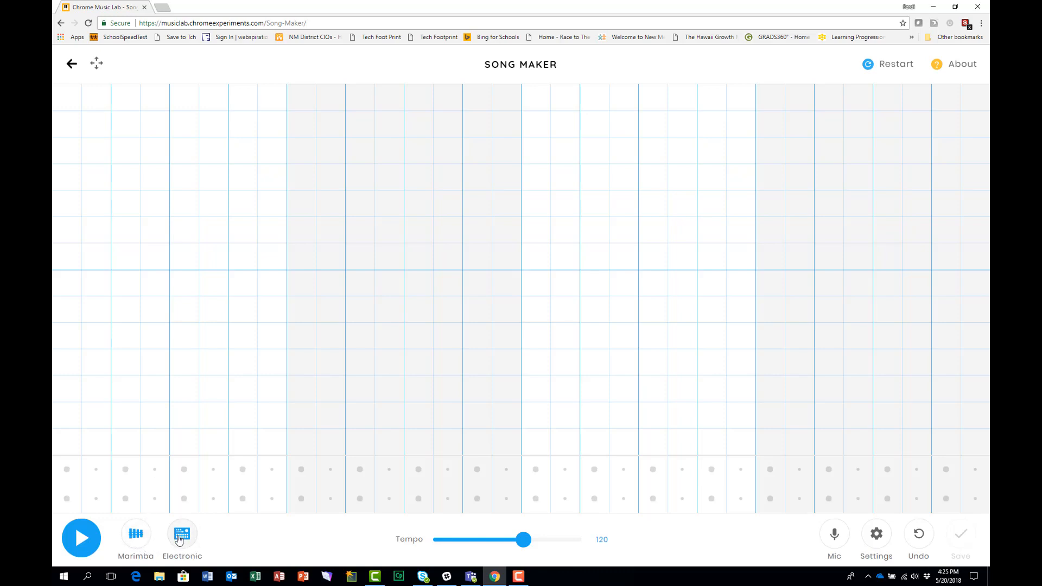
mouse_move(64, 501)
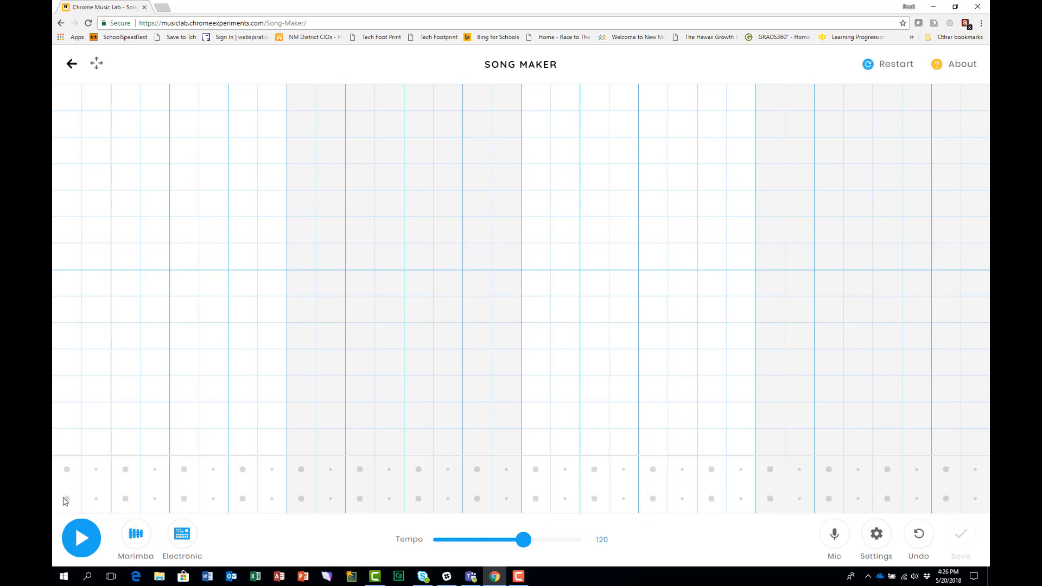
Step: Place circle and triangle drum hits through every bar in both percussion rows
left_click(66, 498)
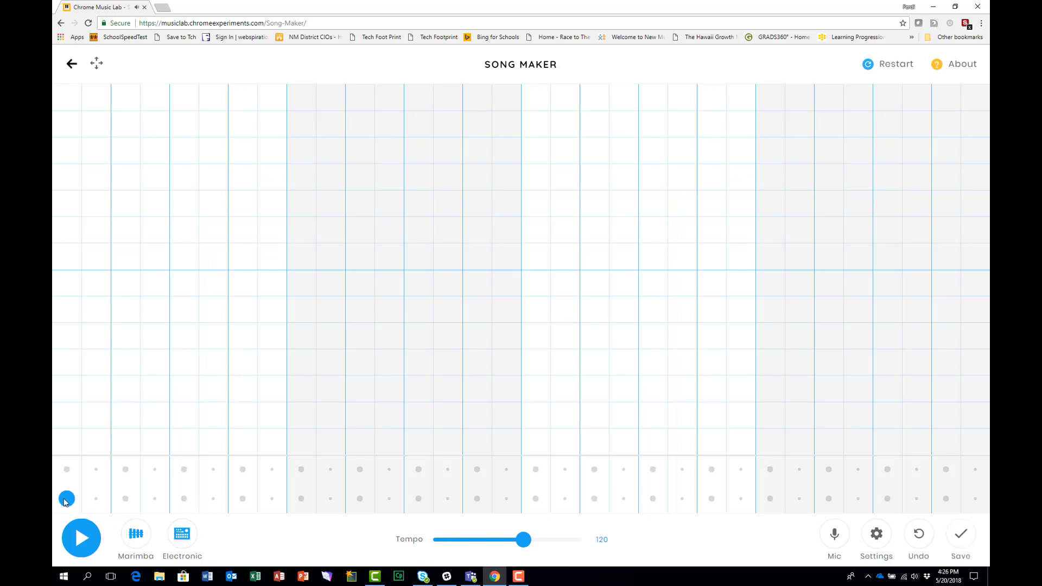
mouse_move(154, 471)
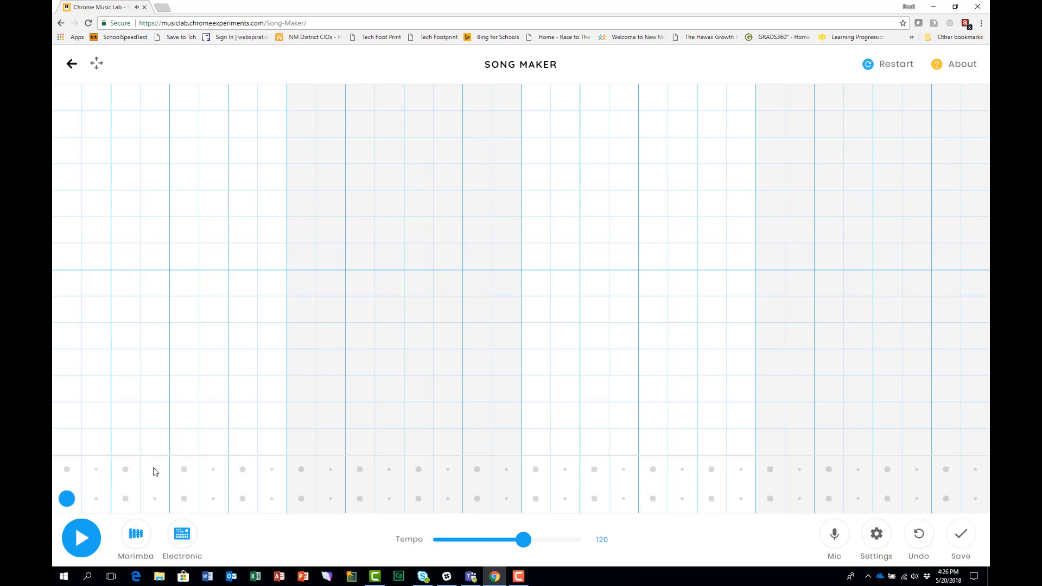
left_click(154, 470)
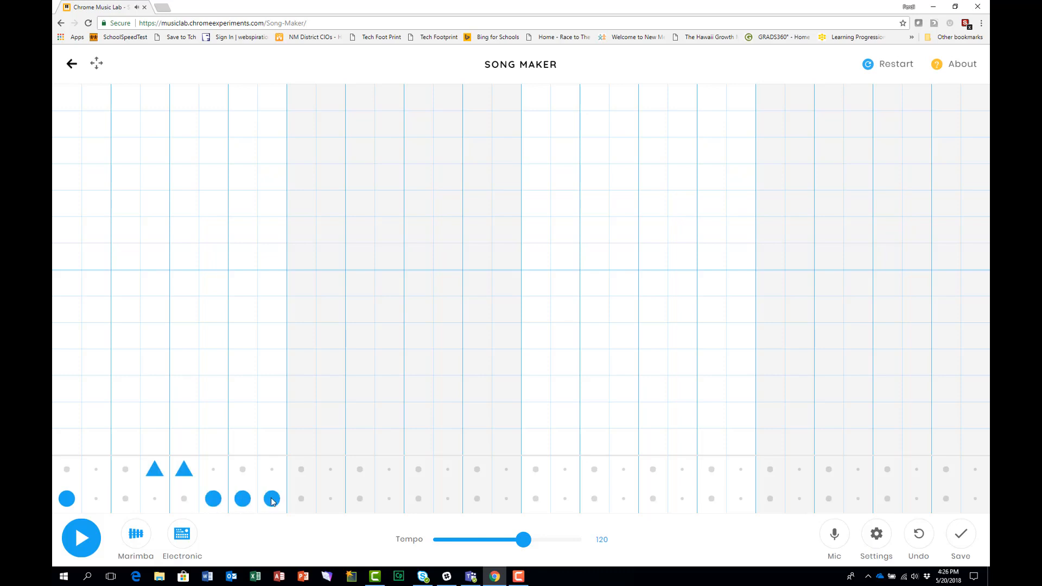
left_click(358, 469)
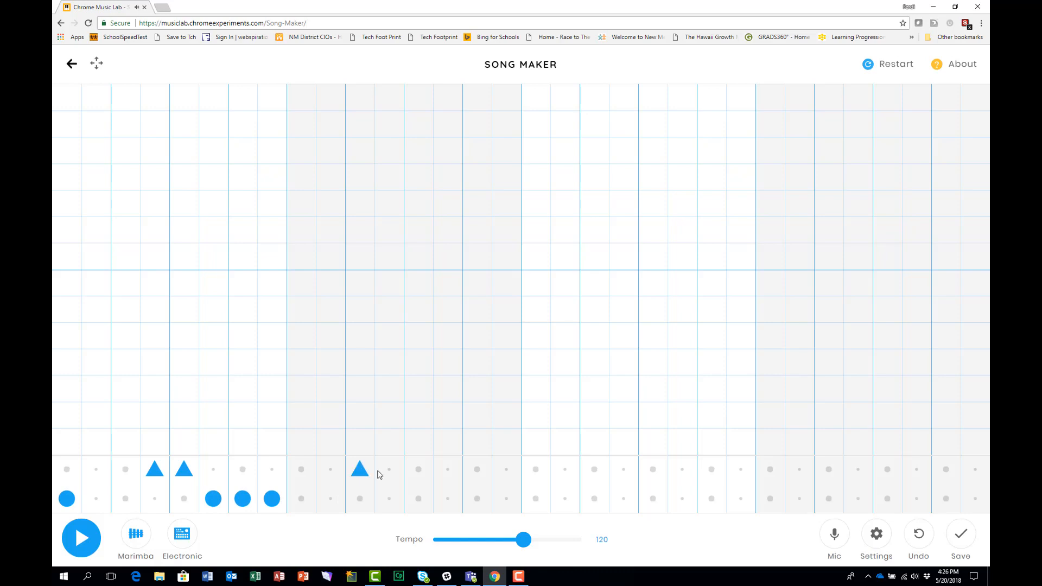
left_click(447, 468)
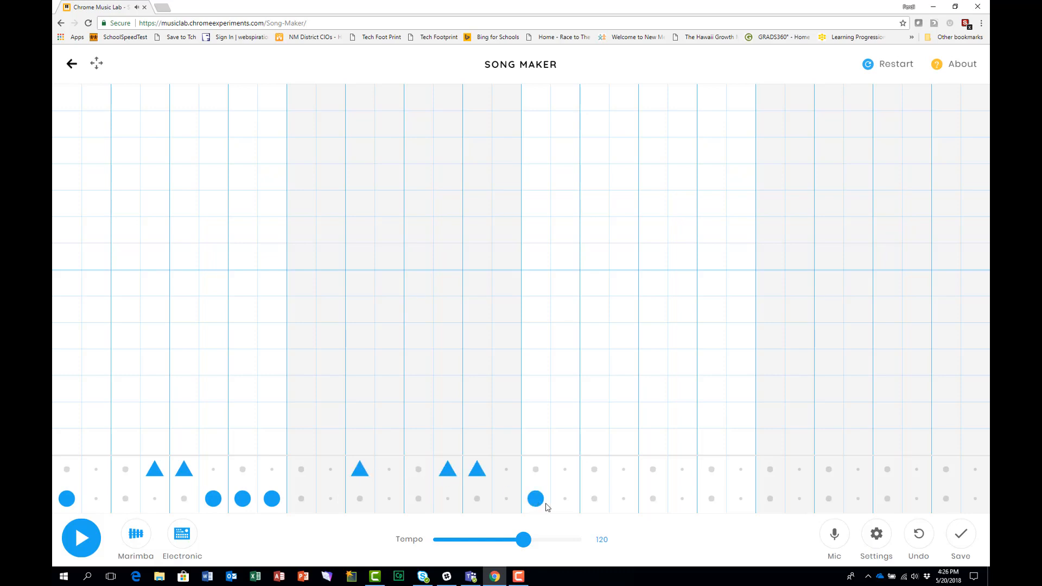
left_click(622, 498)
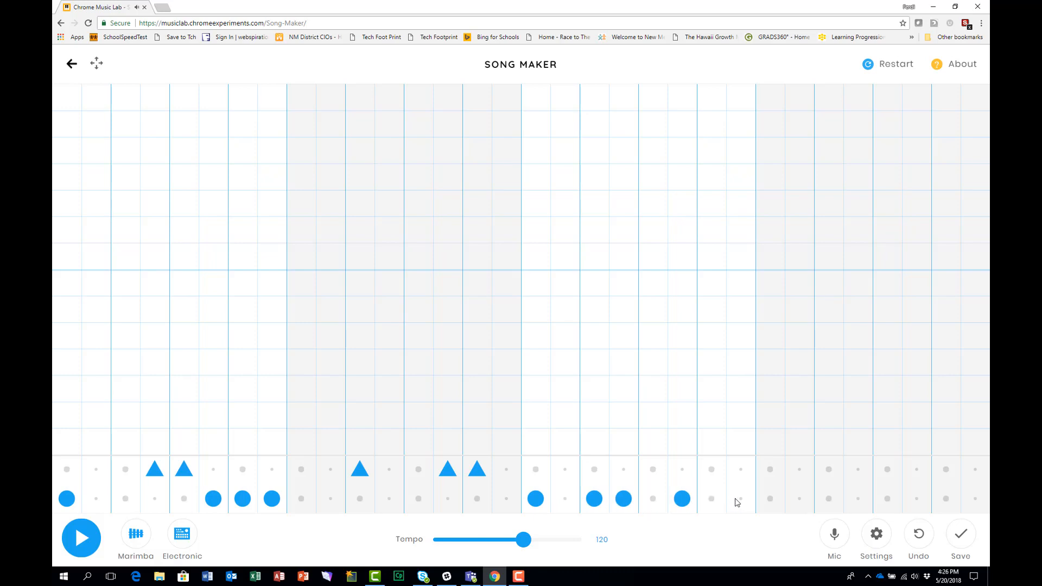
left_click(827, 498)
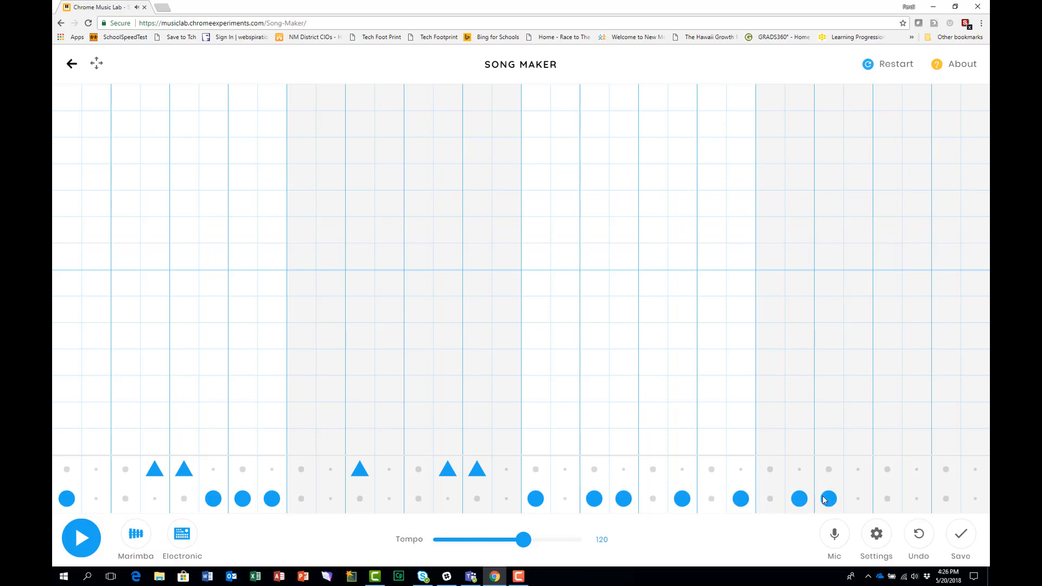
left_click(858, 468)
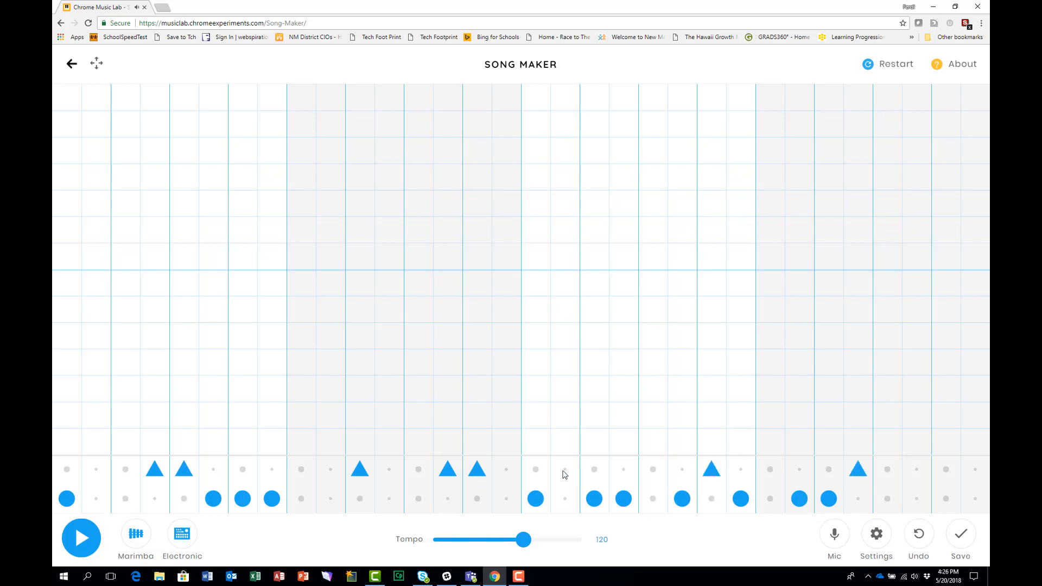
left_click(564, 468)
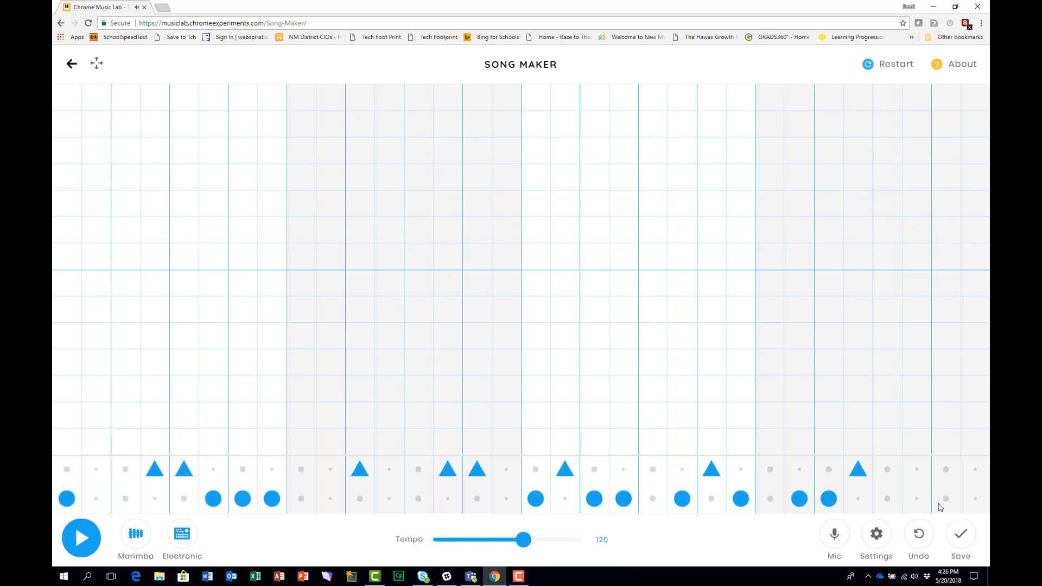
left_click(944, 498)
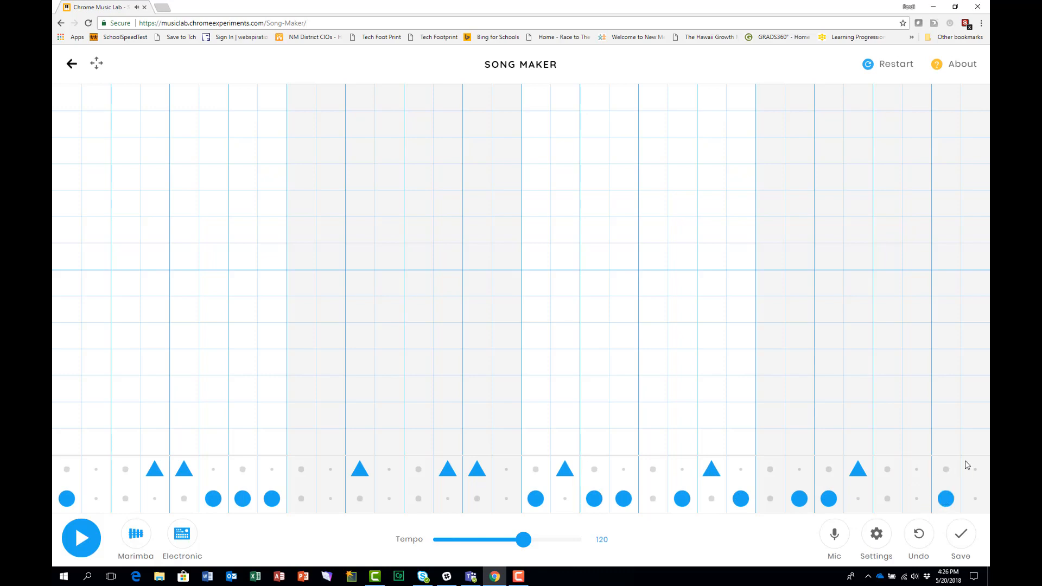
left_click(975, 469)
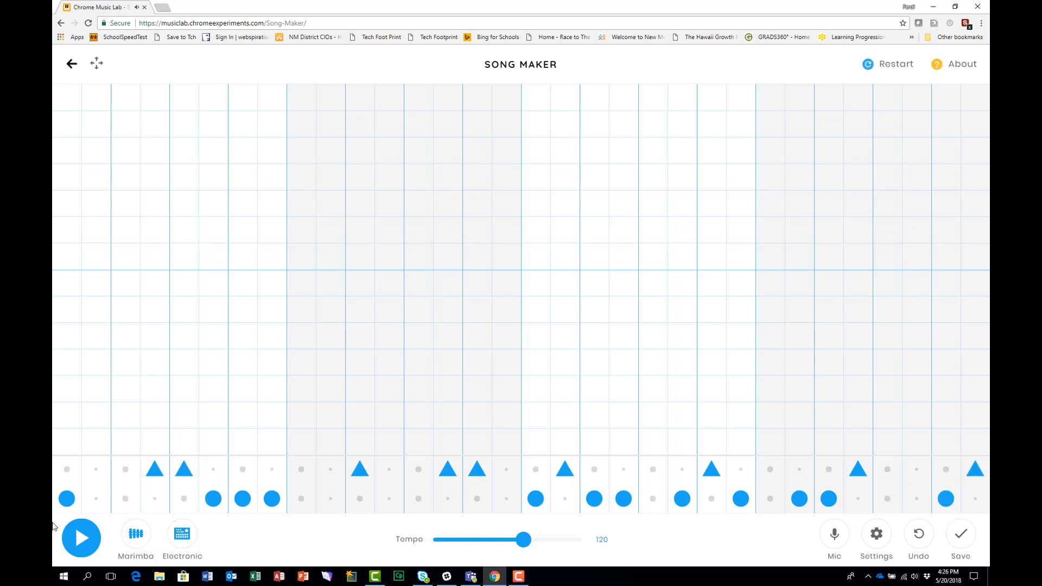
left_click(81, 537)
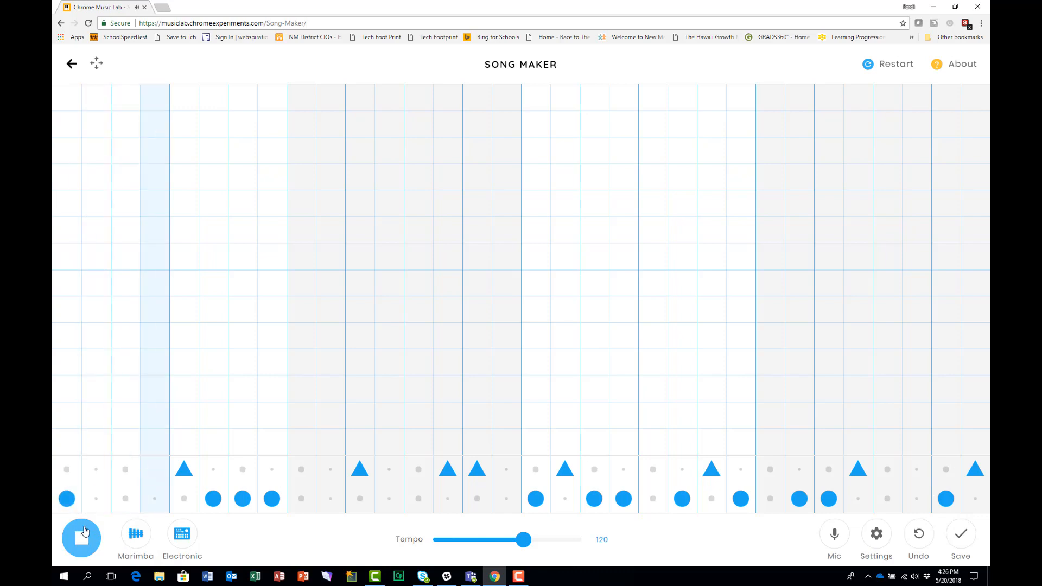
left_click(154, 468)
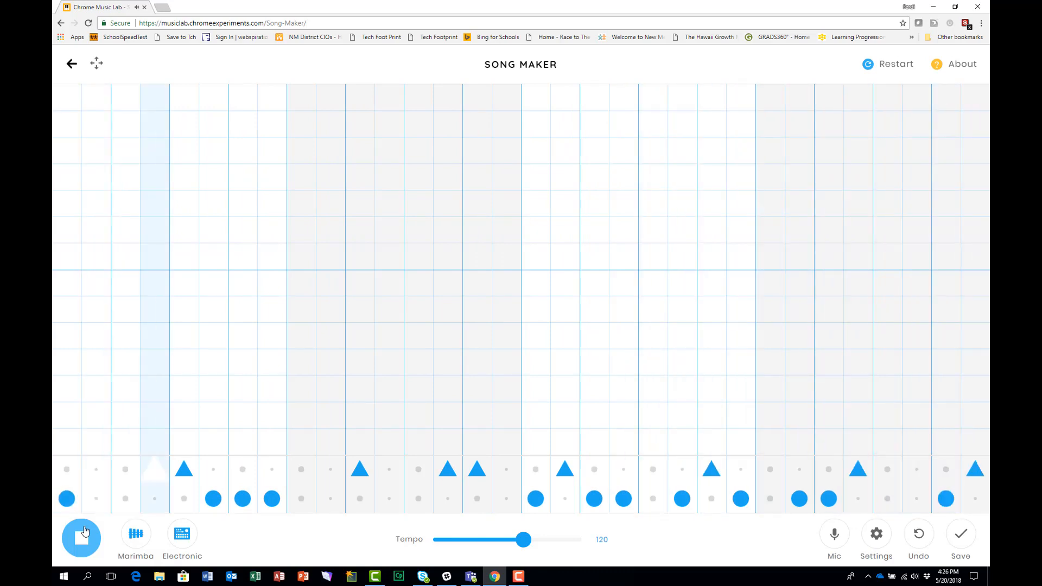
left_click(154, 469)
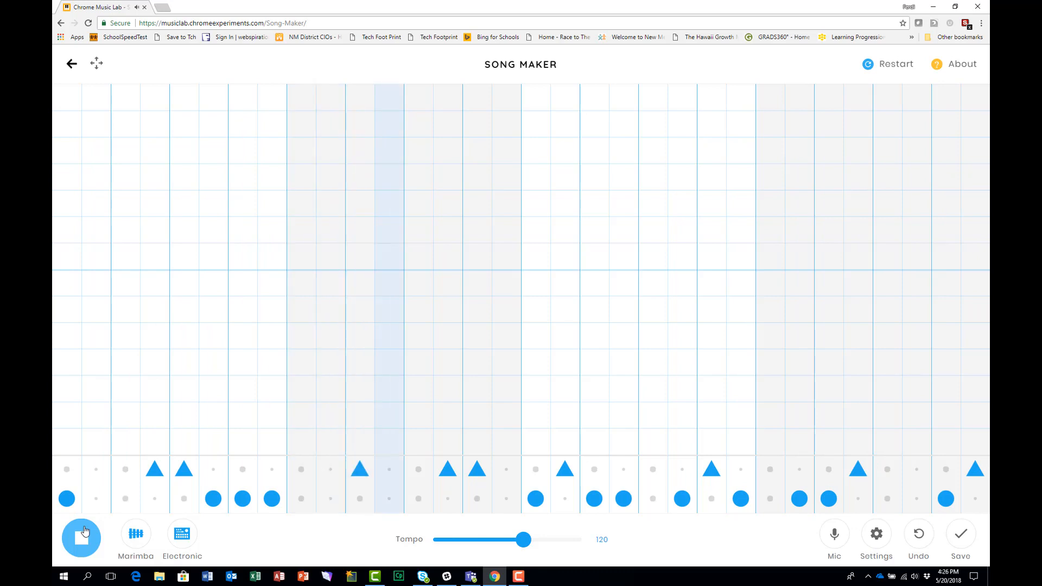
left_click(81, 537)
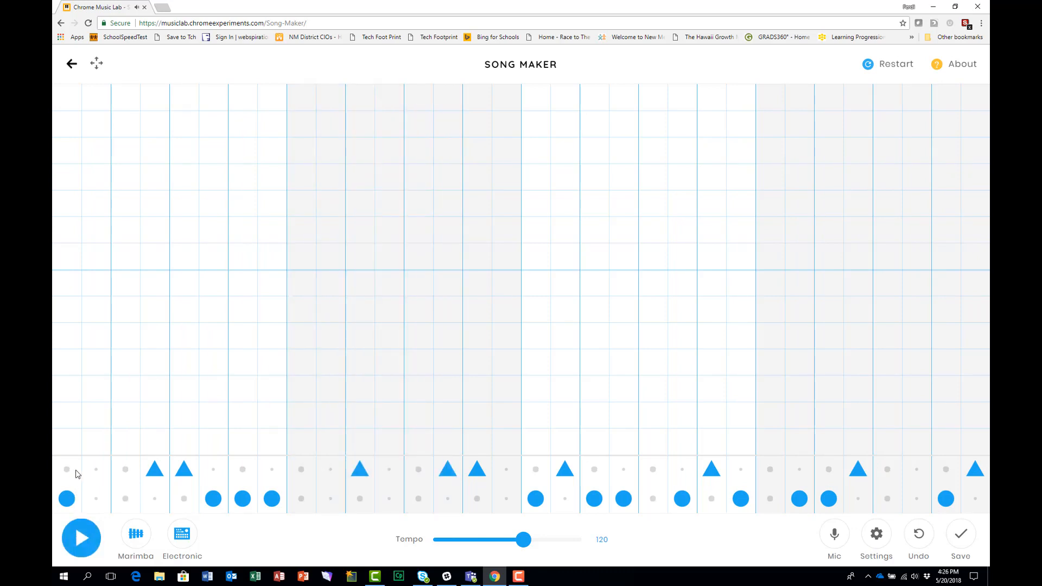
mouse_move(70, 438)
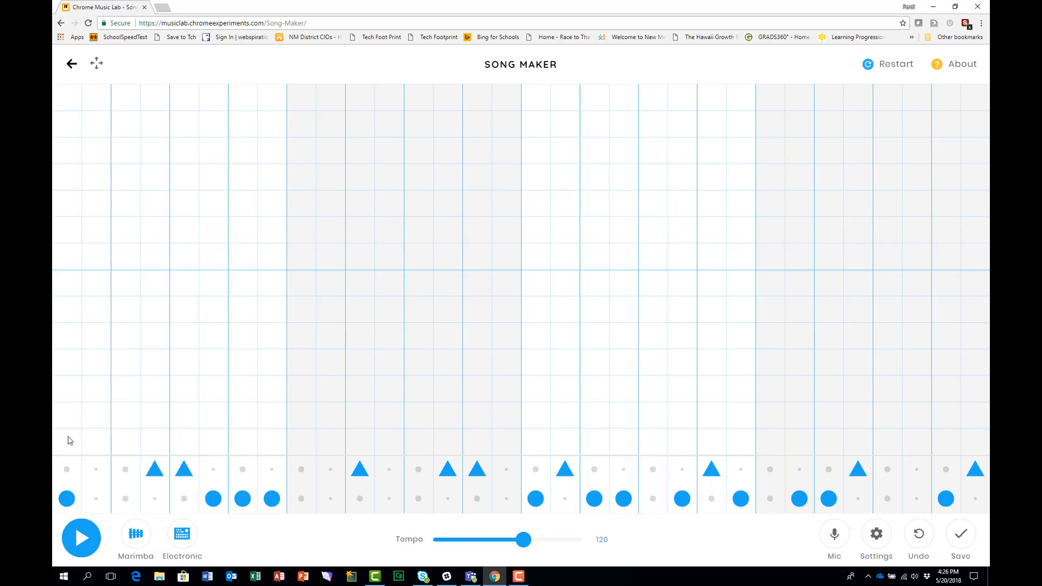
Step: Add rising melody notes and a high harmony note across the first two bars
left_click(67, 442)
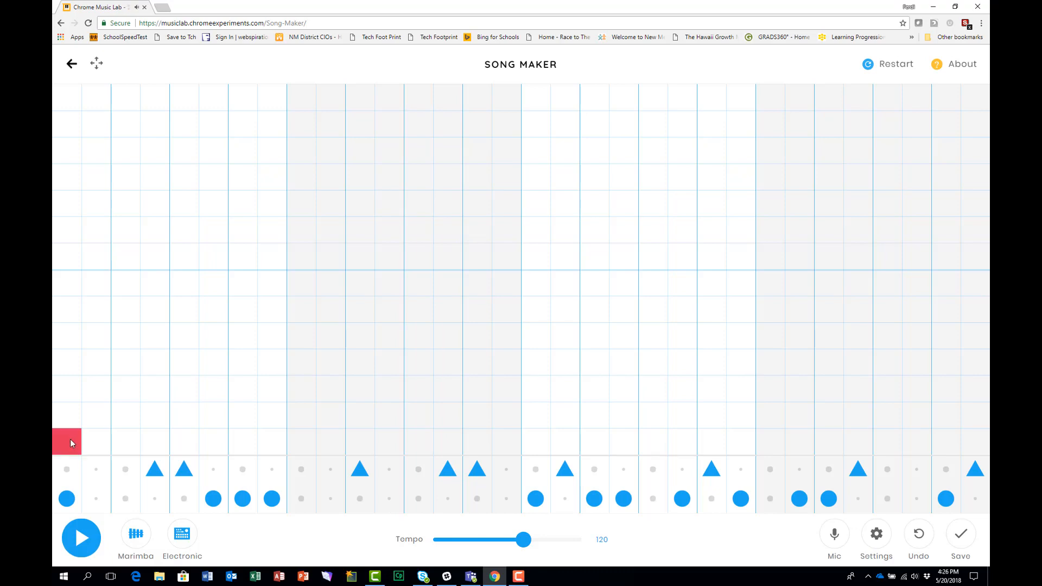
mouse_move(59, 127)
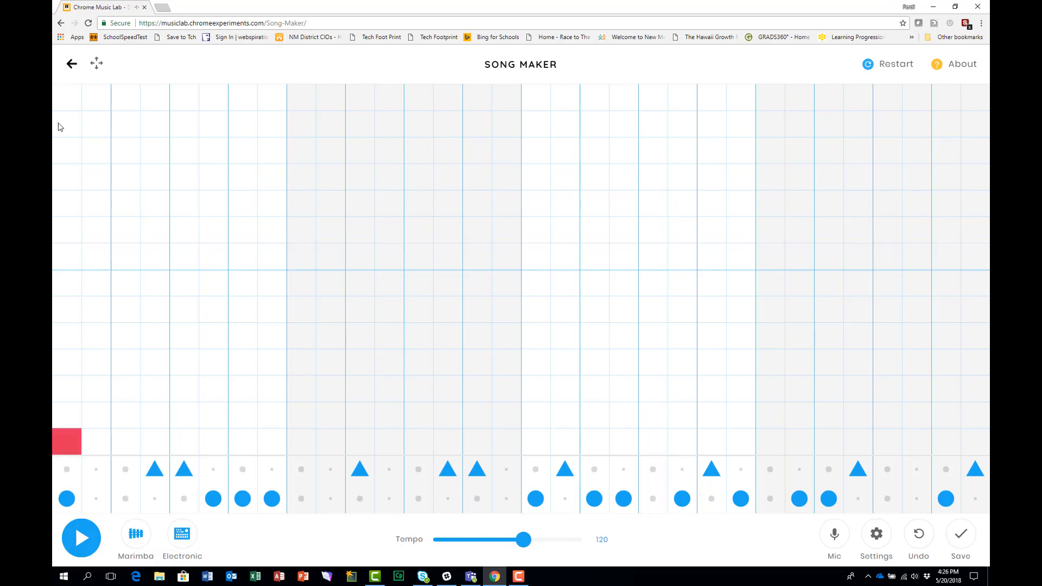
left_click(95, 97)
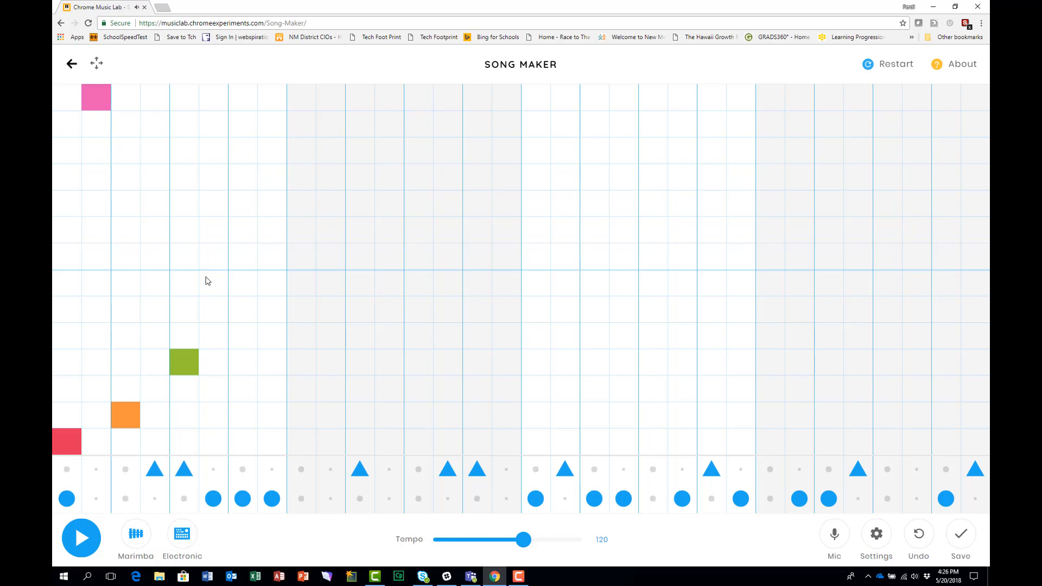
left_click(213, 282)
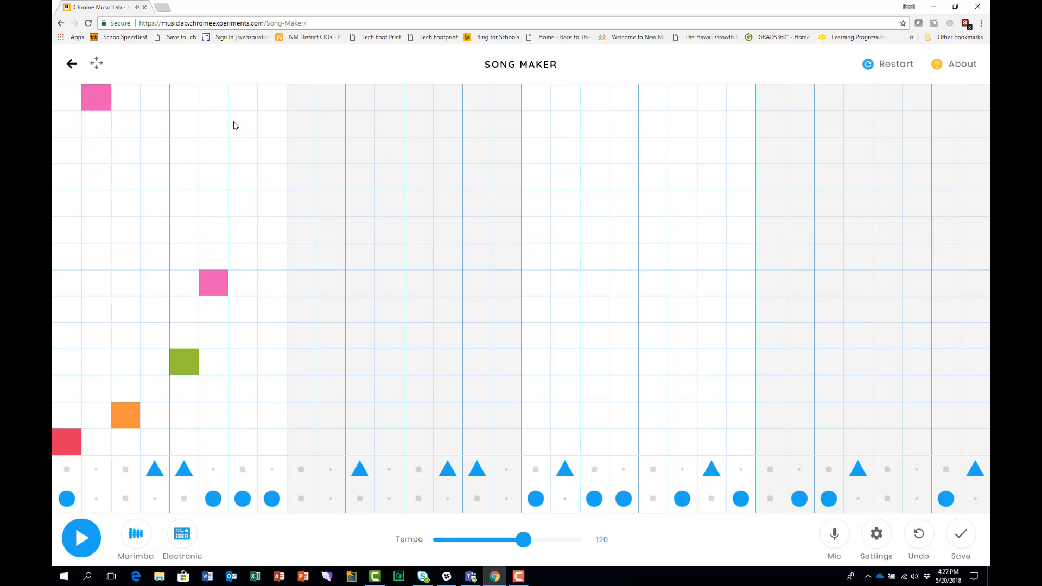
left_click(242, 97)
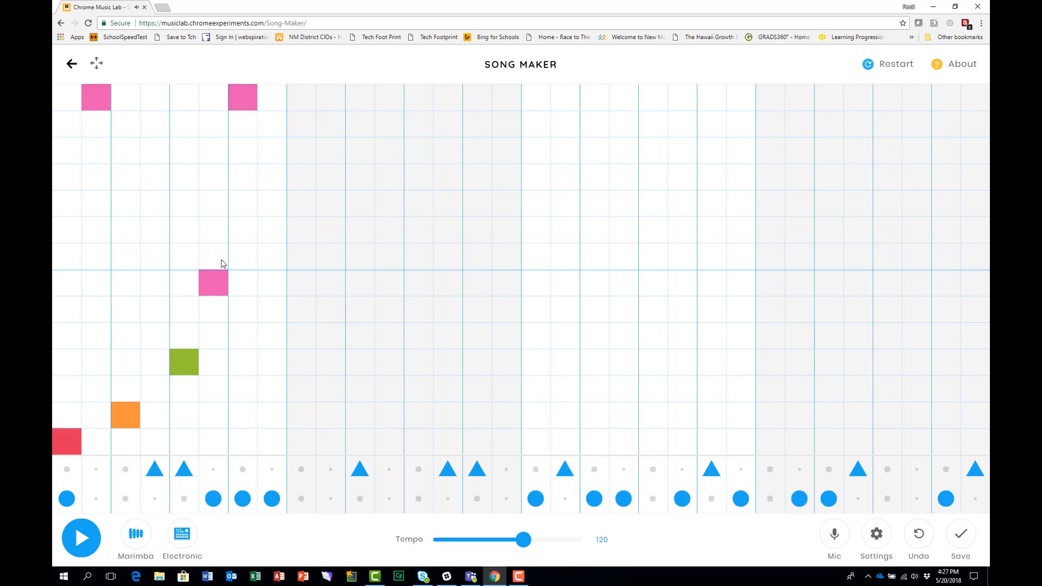
left_click(300, 335)
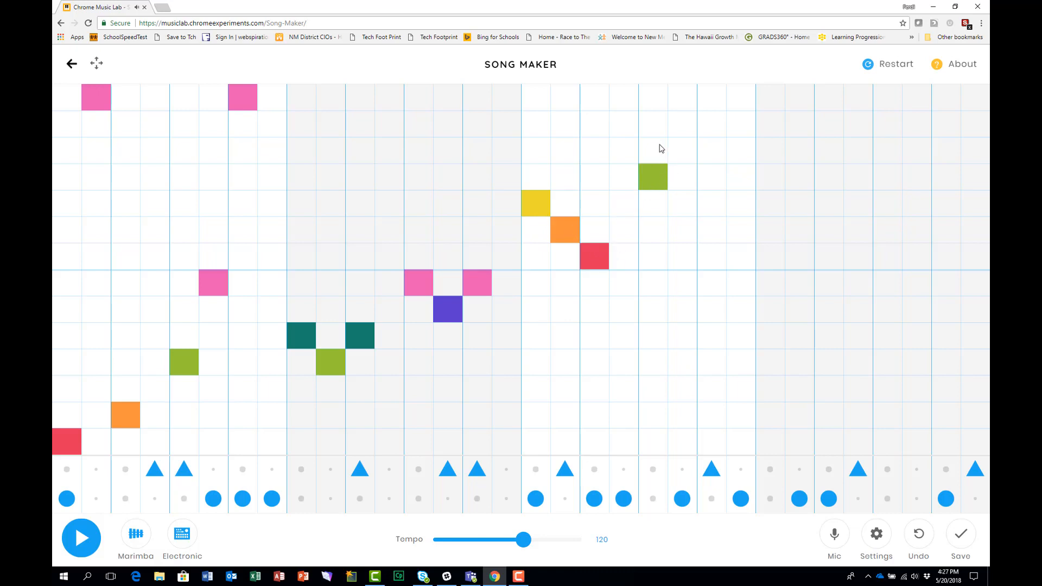
Step: Place orange, red, yellow and green marimba notes through the final bars
left_click(680, 150)
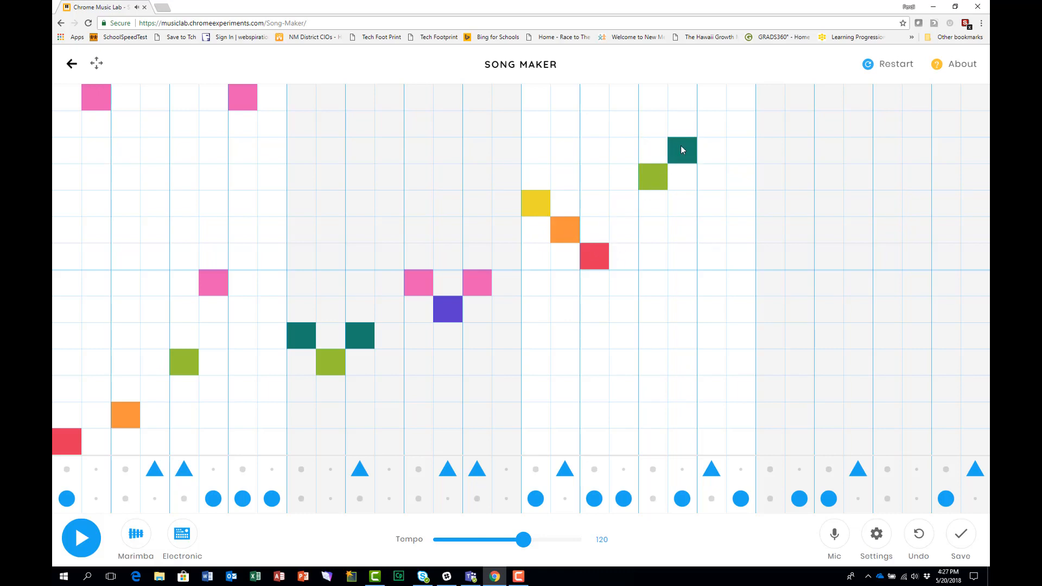
left_click(710, 123)
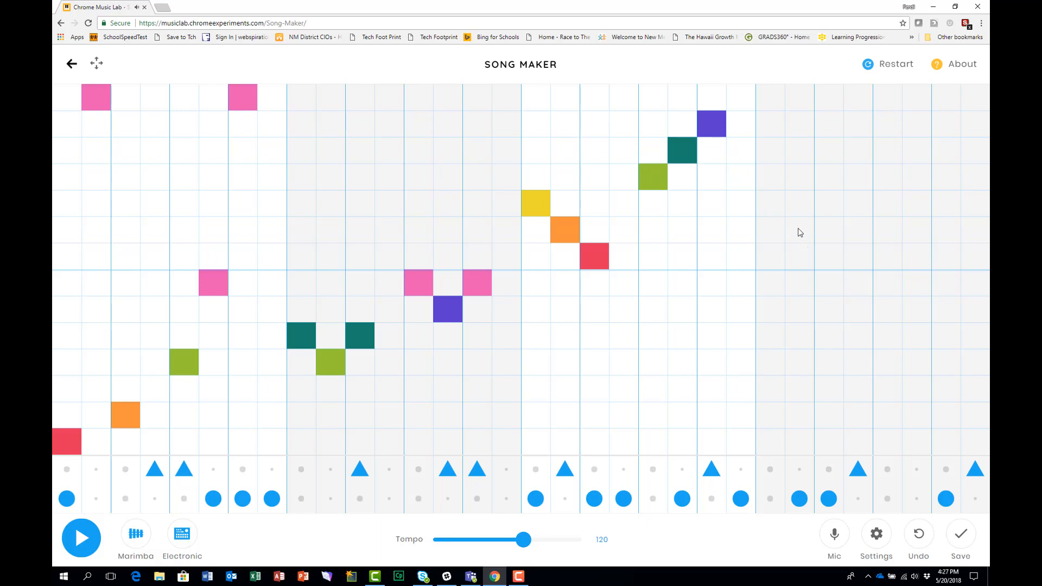
left_click(829, 257)
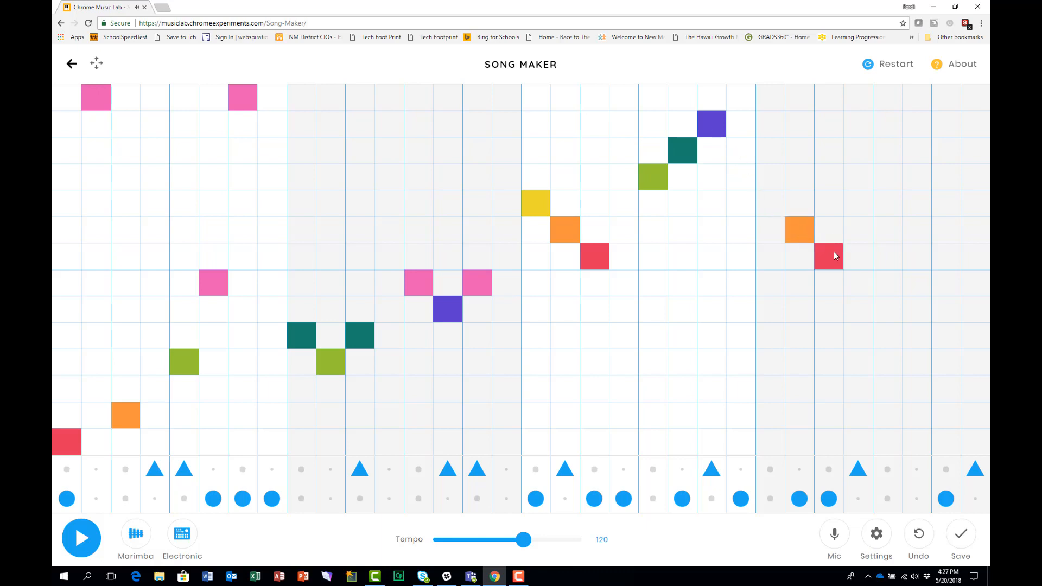
left_click(887, 231)
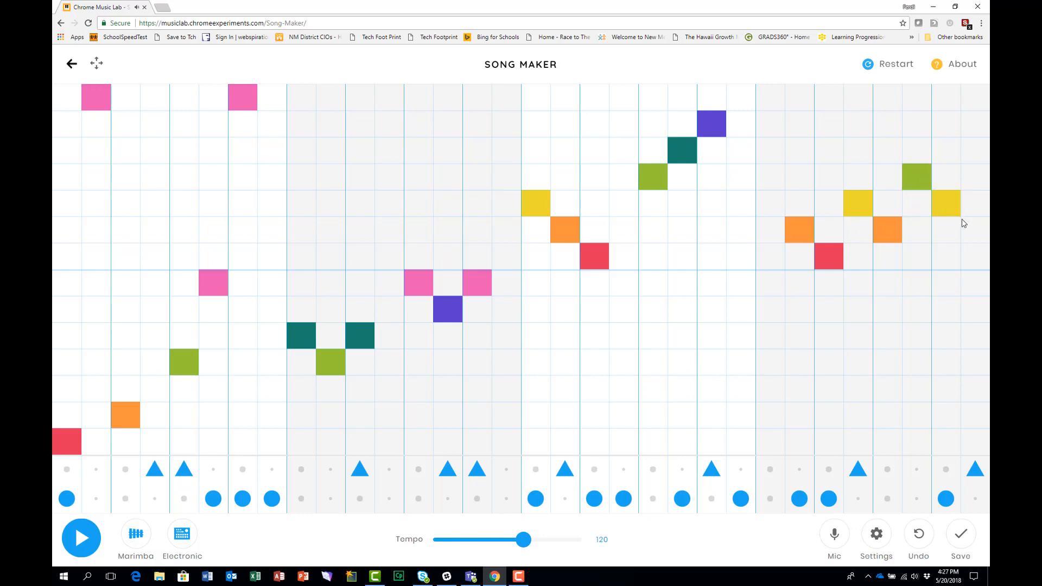
left_click(975, 230)
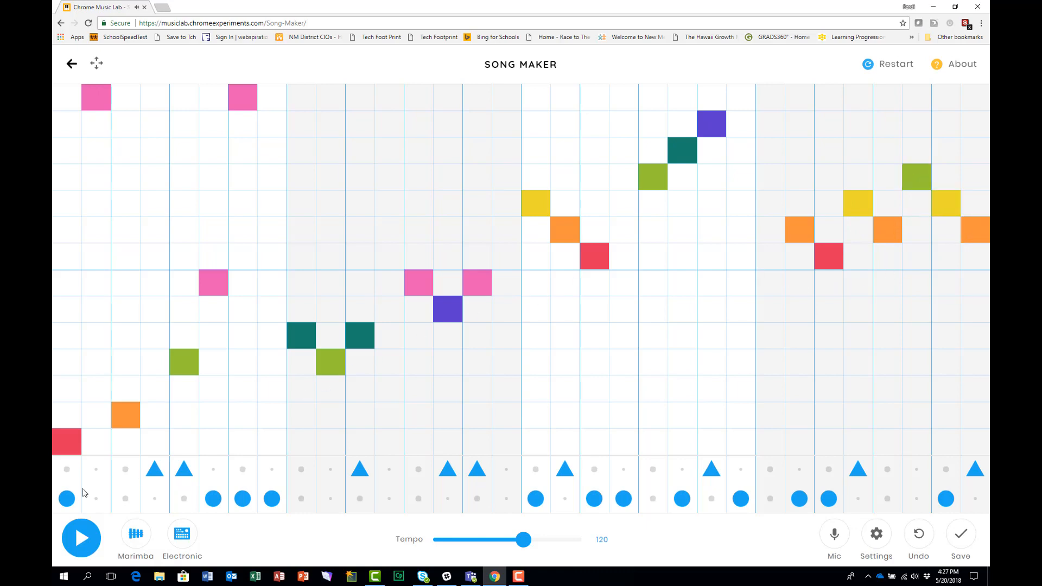
left_click(80, 537)
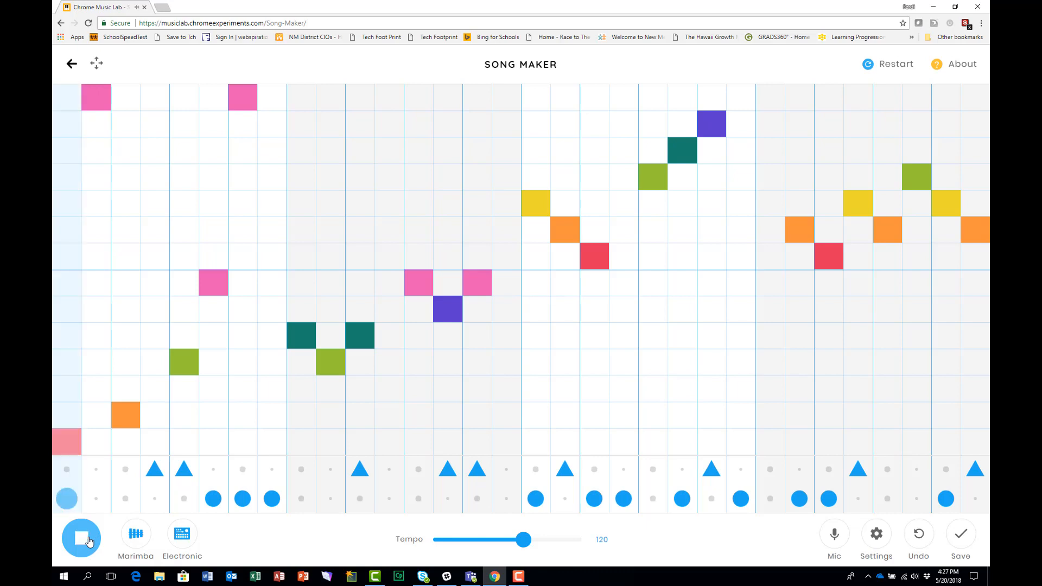
left_click(330, 363)
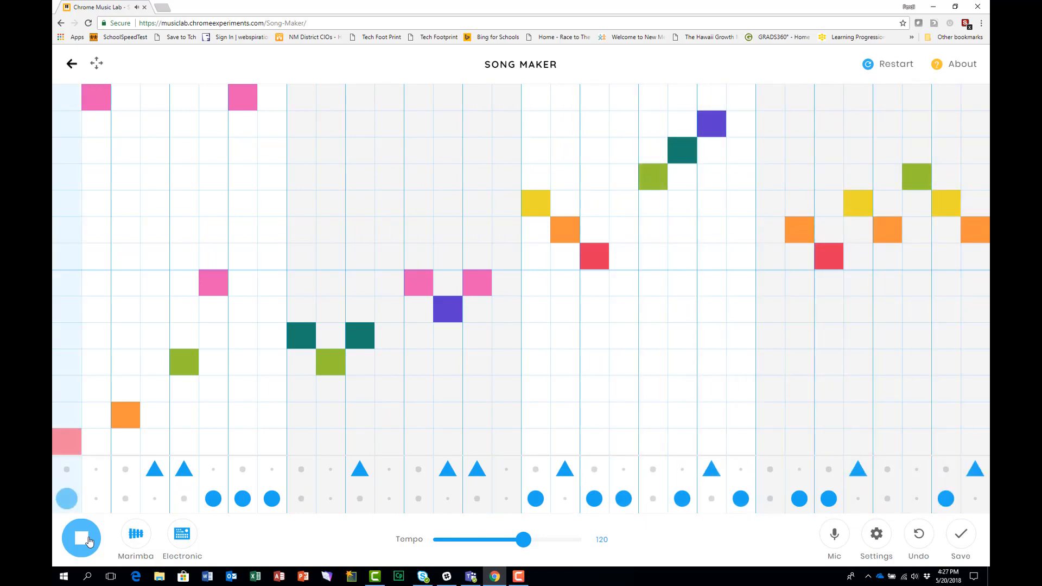
left_click(331, 362)
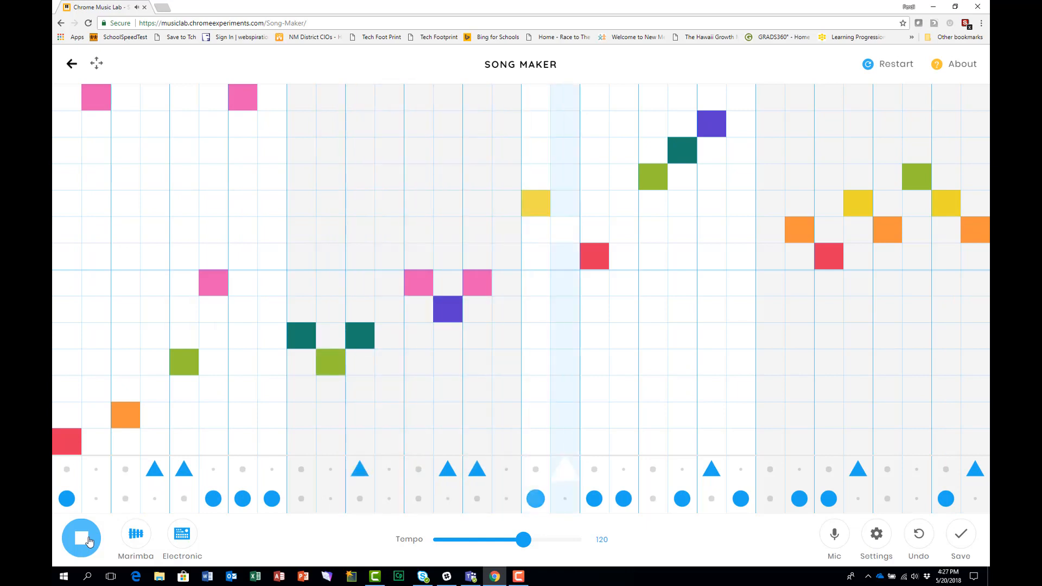
left_click(81, 537)
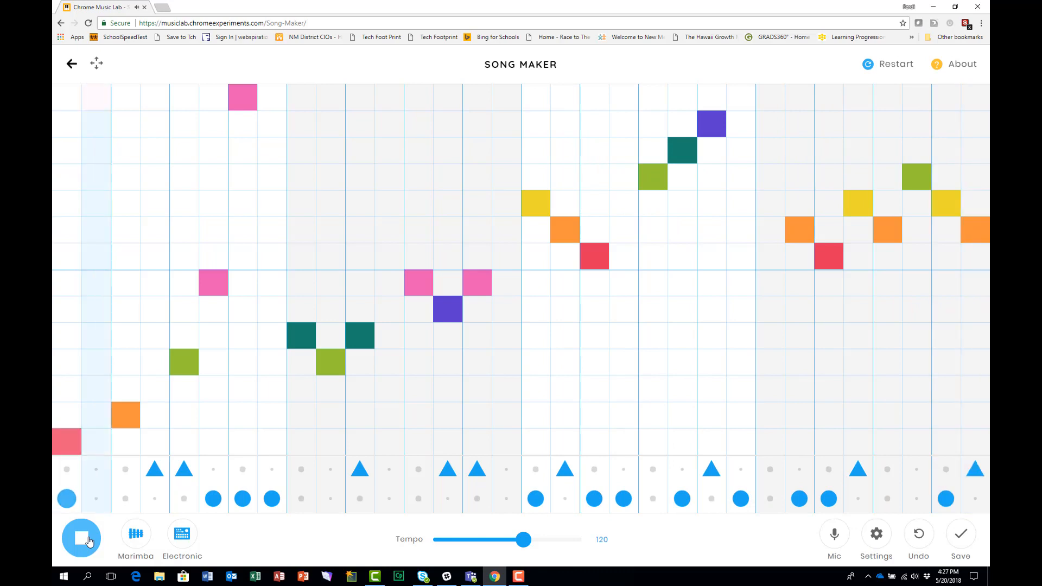
left_click(81, 536)
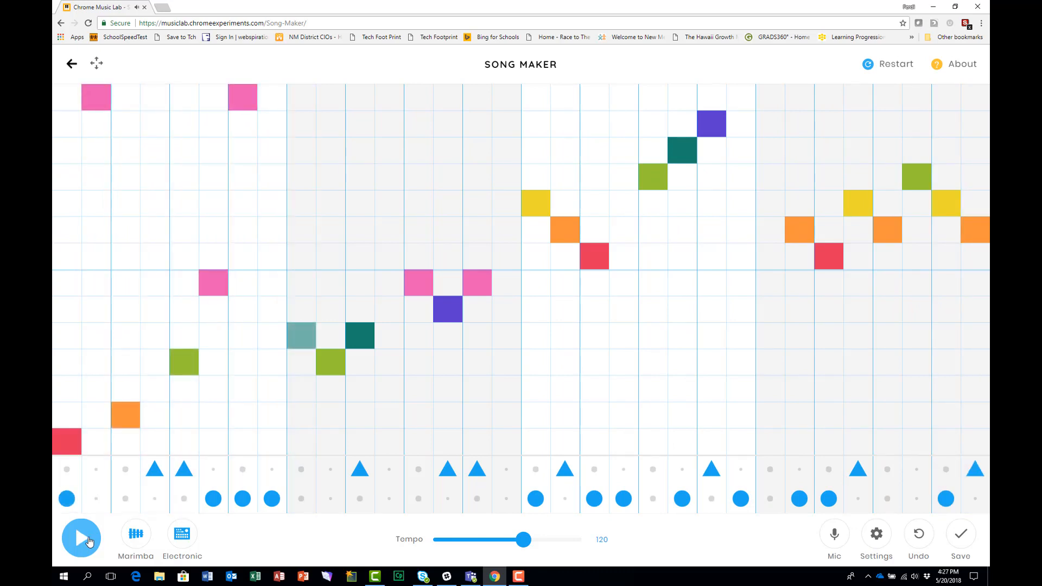
left_click(299, 335)
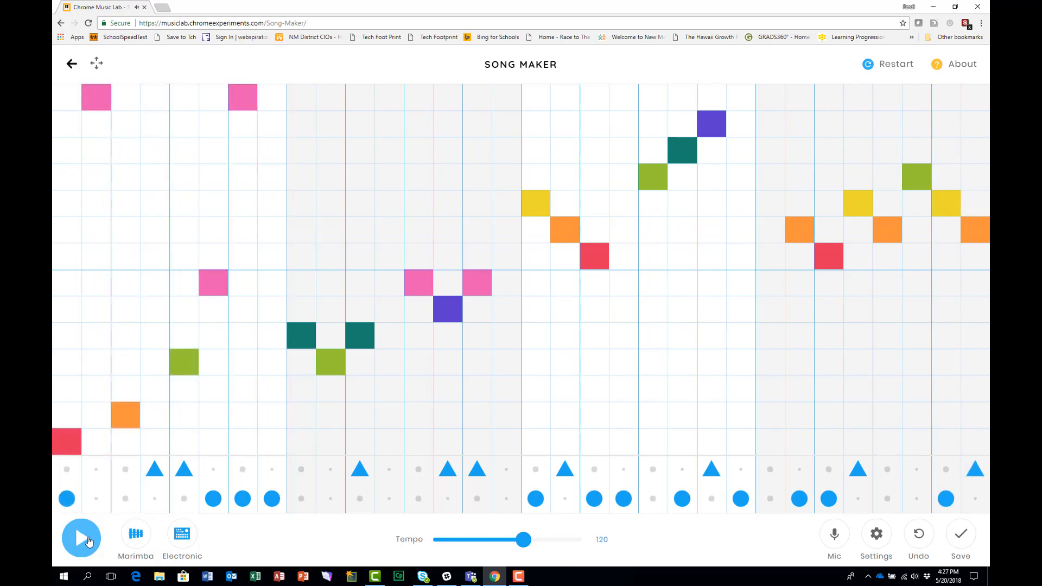
Step: Add yellow, teal and red harmony notes around the first-bar melody, then briefly play it
left_click(80, 538)
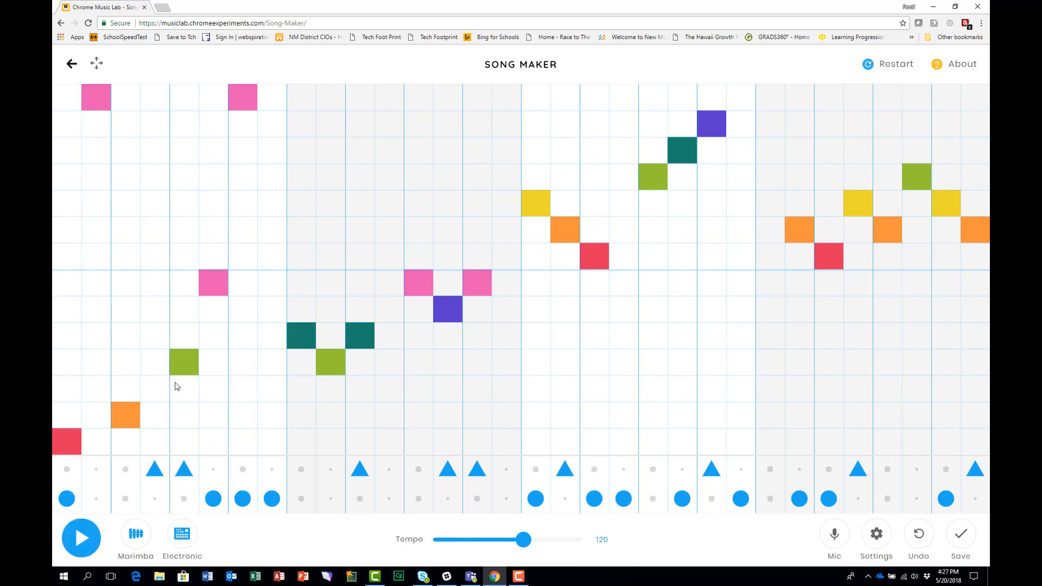
mouse_move(221, 193)
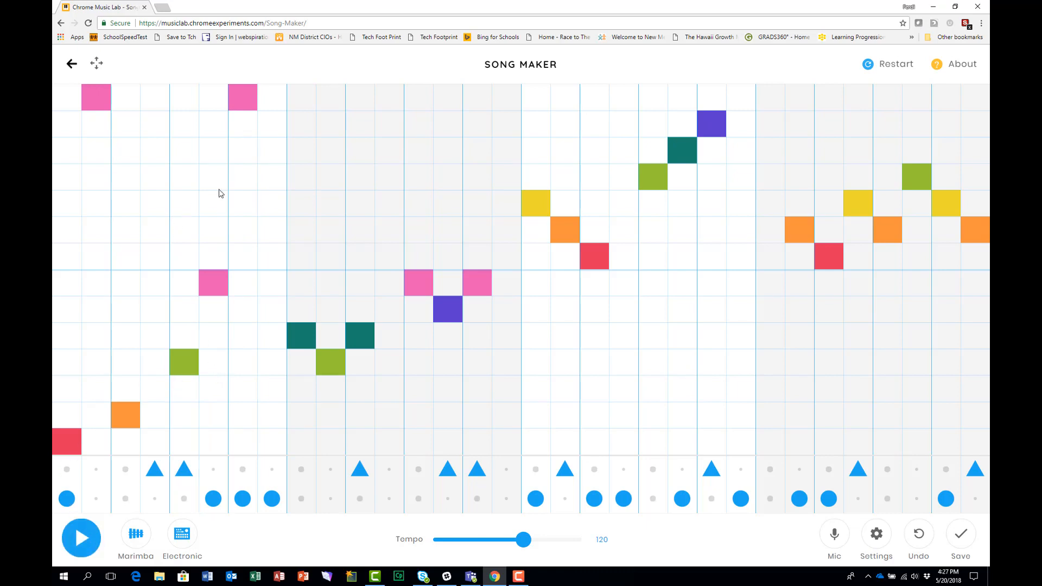
left_click(212, 202)
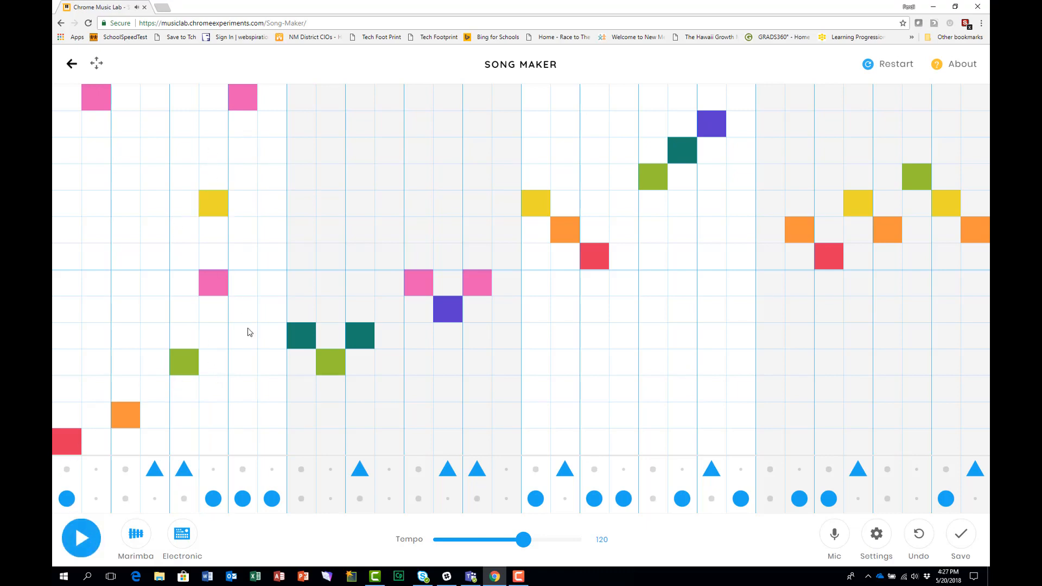
left_click(213, 388)
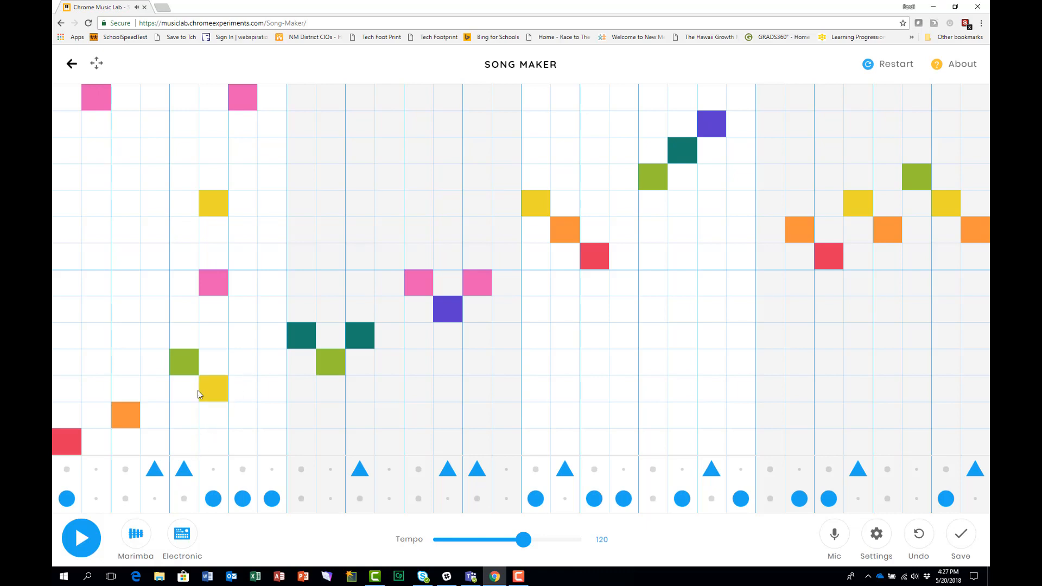
left_click(213, 150)
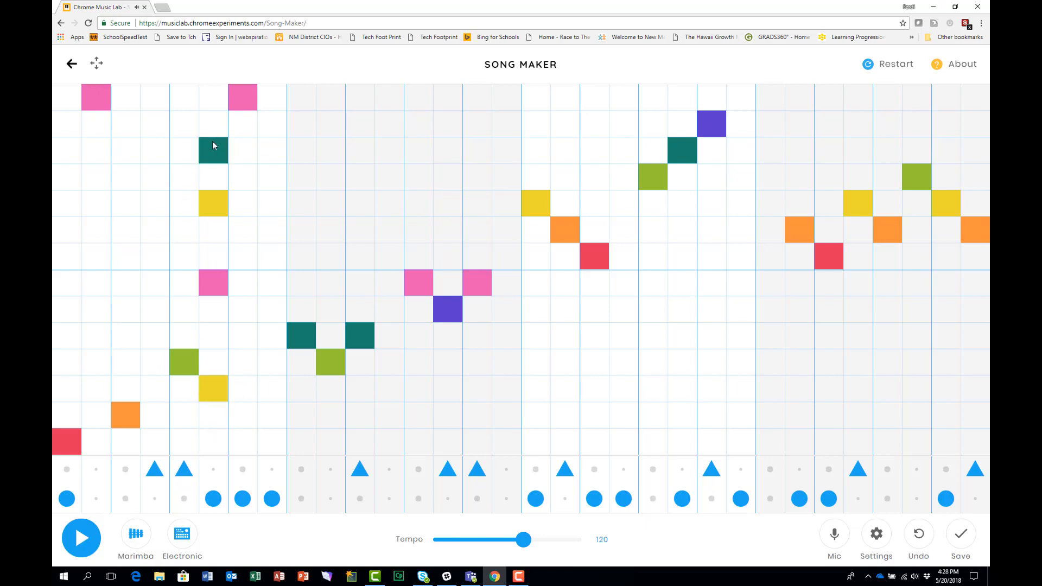
left_click(125, 335)
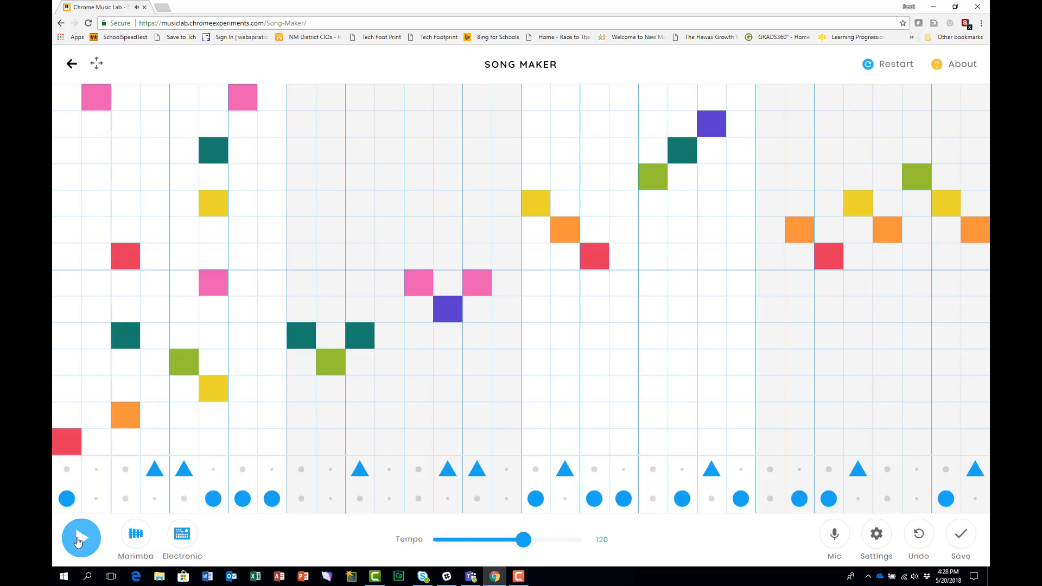
left_click(80, 537)
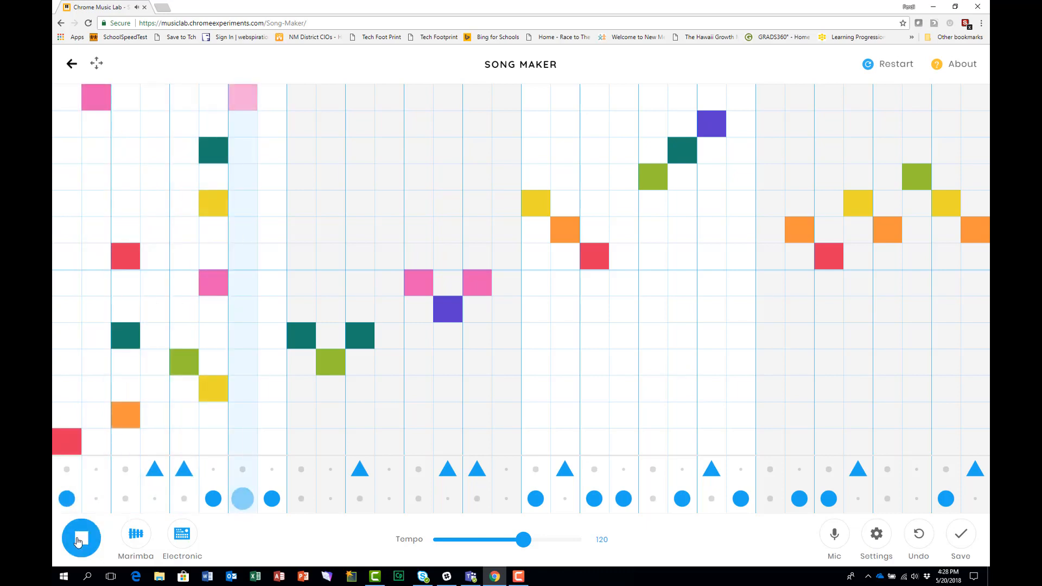
left_click(81, 537)
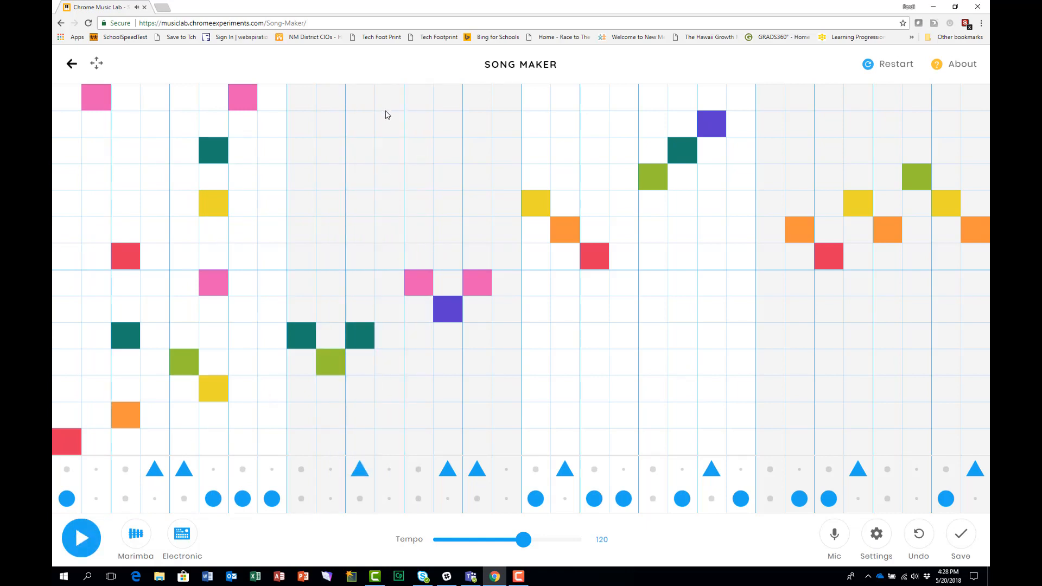
Step: Build a purple, yellow, red, green and orange chord in one second-bar column
left_click(388, 124)
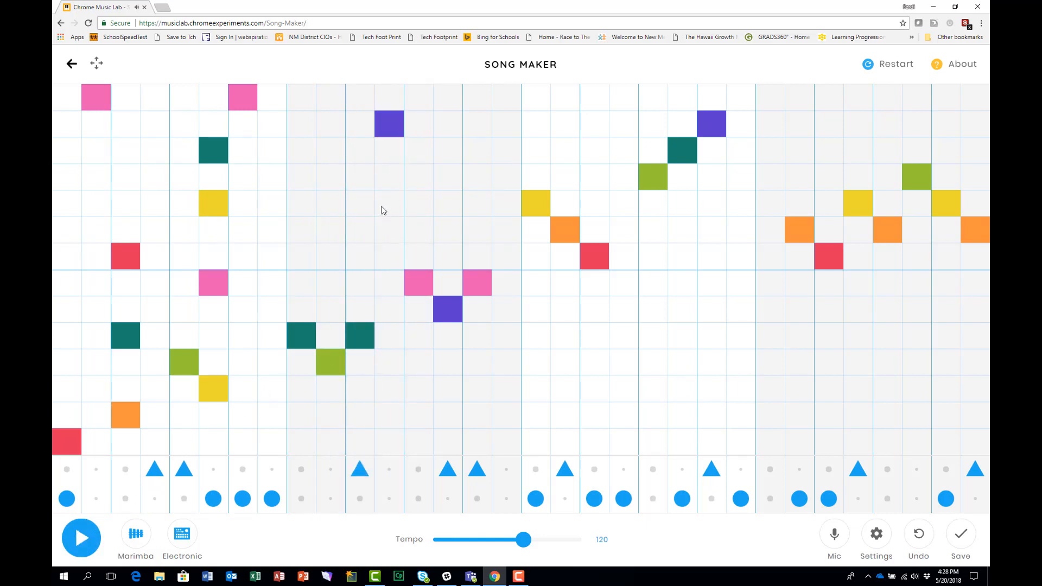
left_click(389, 203)
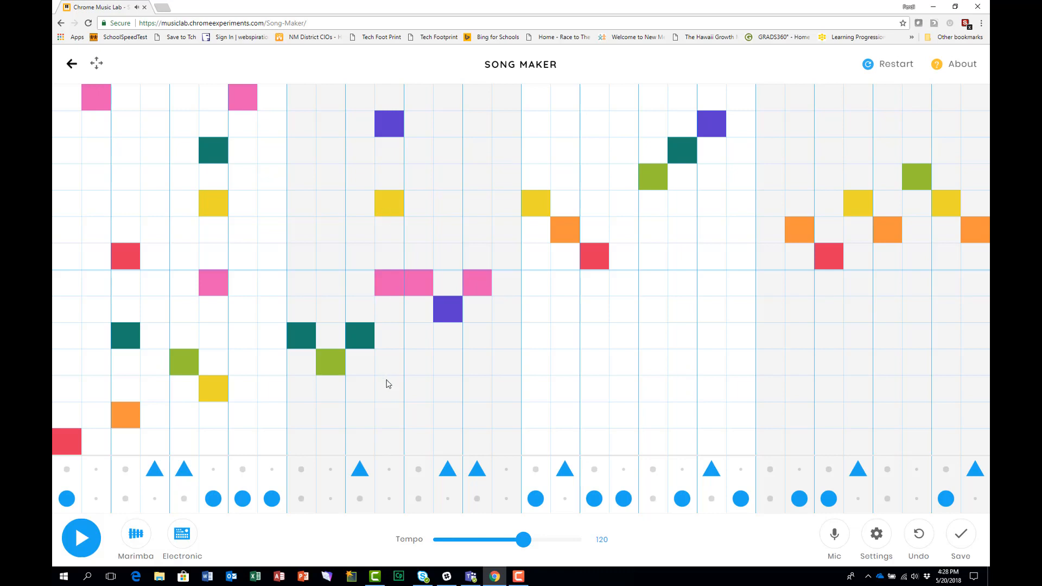
left_click(388, 282)
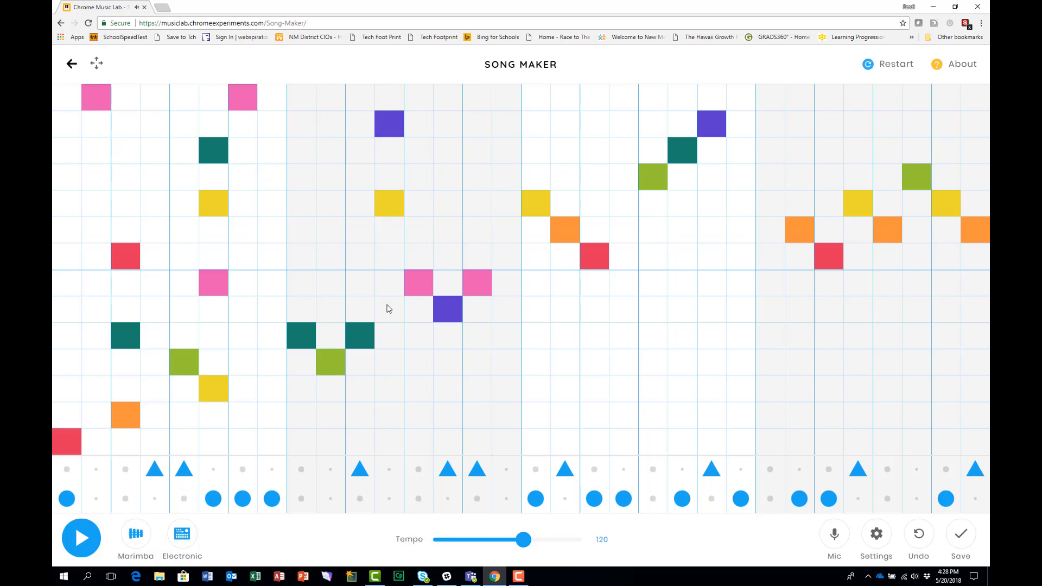
left_click(389, 256)
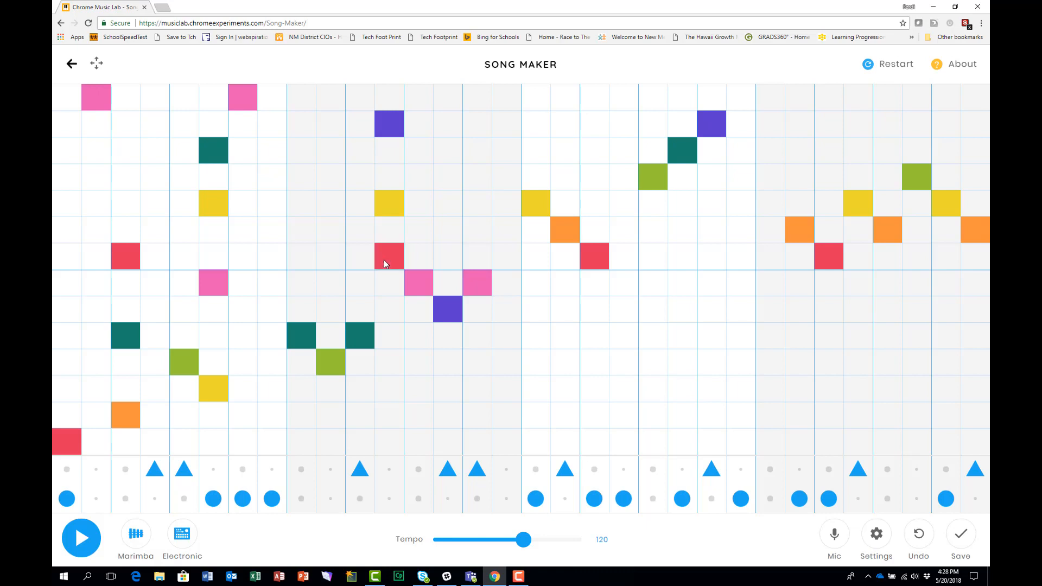
left_click(389, 415)
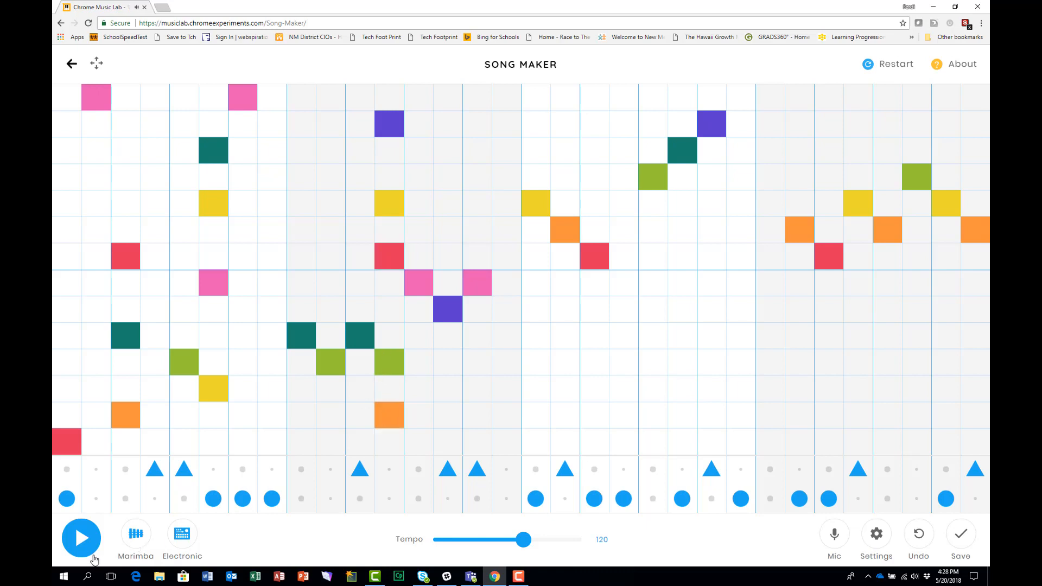
Step: Play the finished song once, stop it, and save it to a shareable link
left_click(81, 537)
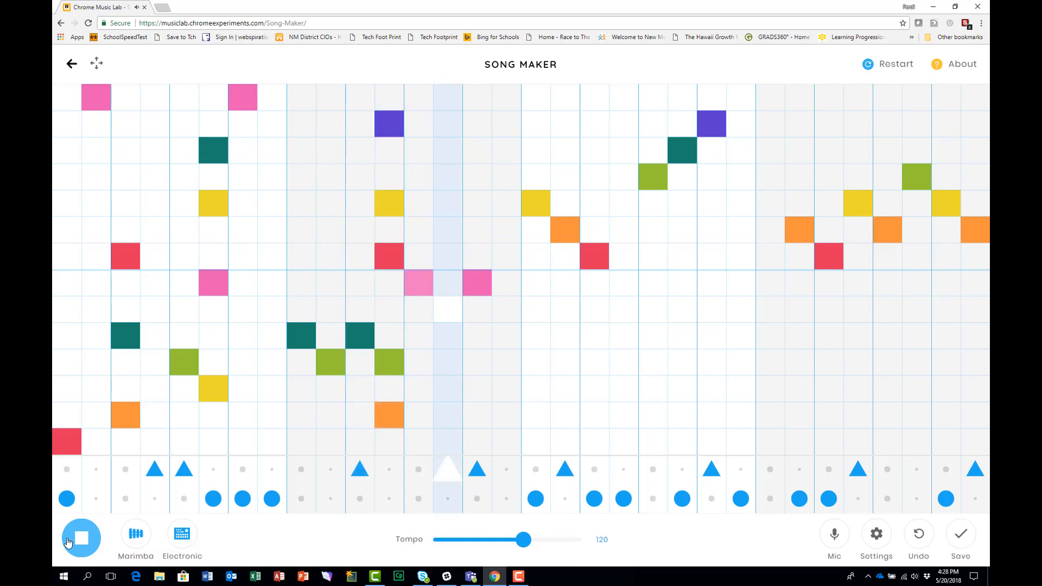
left_click(447, 308)
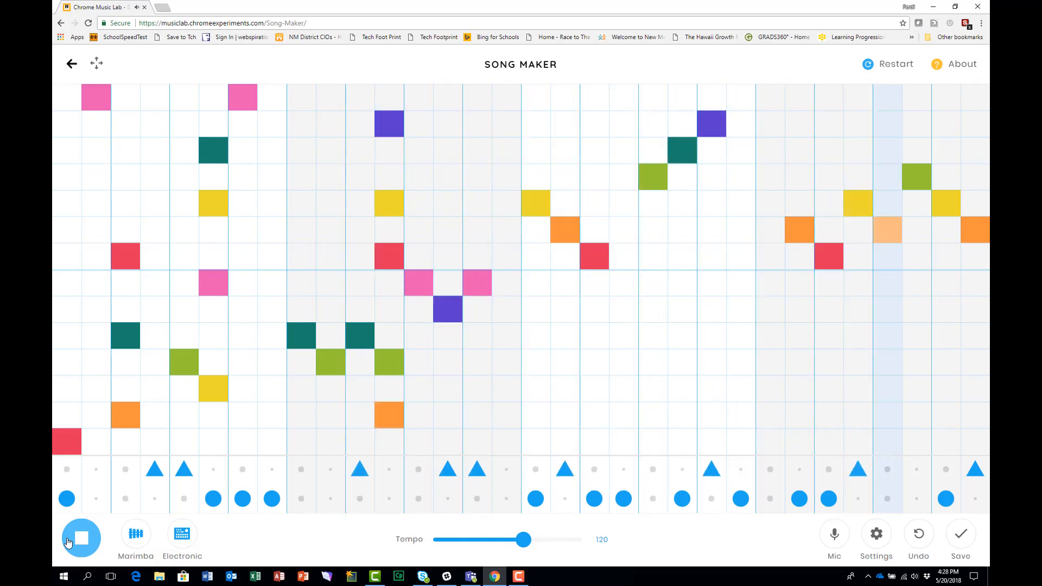
left_click(80, 536)
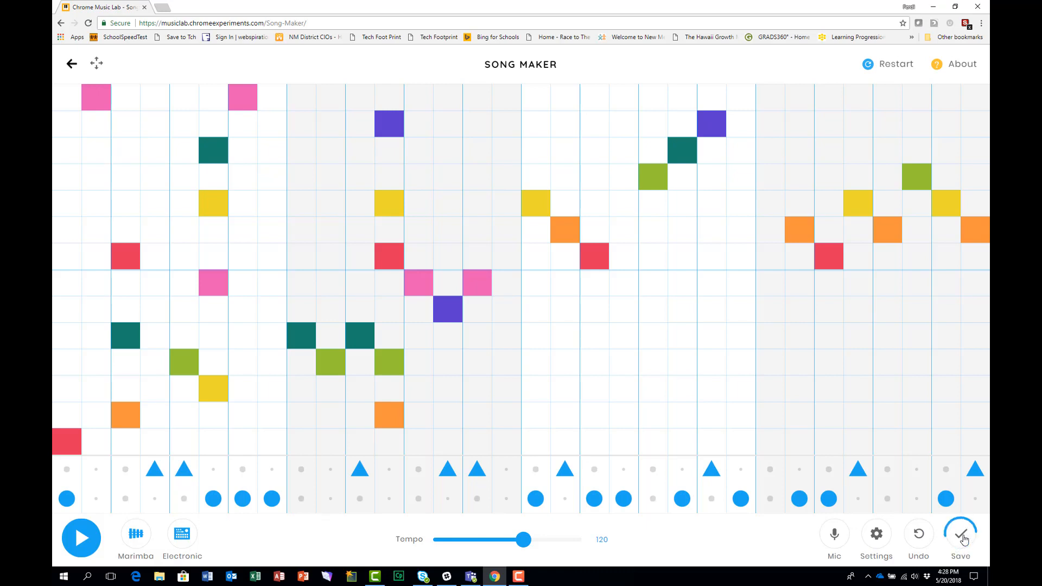
left_click(959, 533)
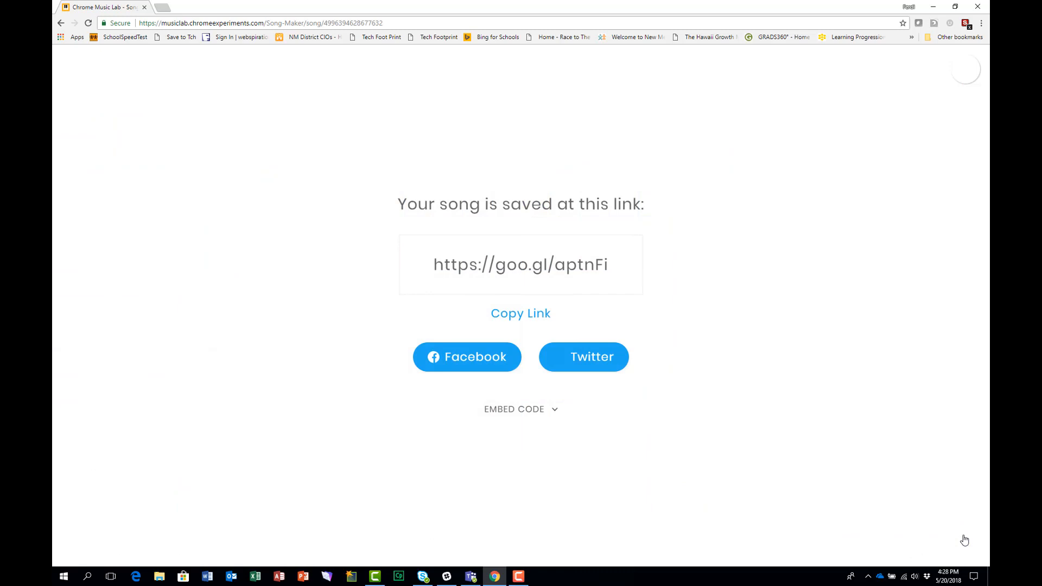